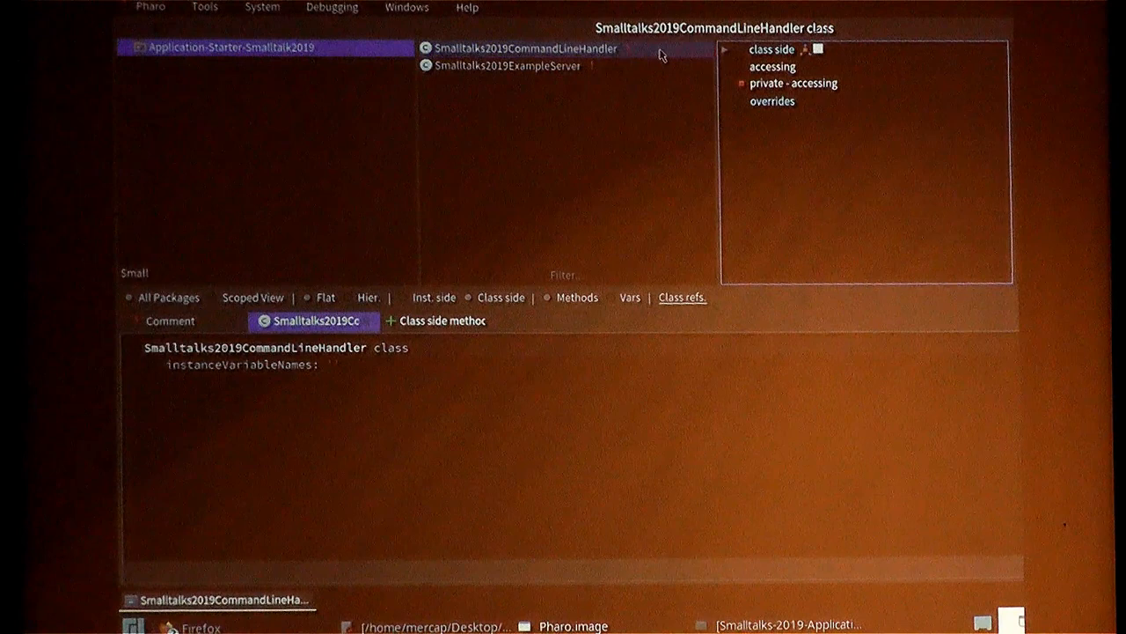
mouse_move(636, 61)
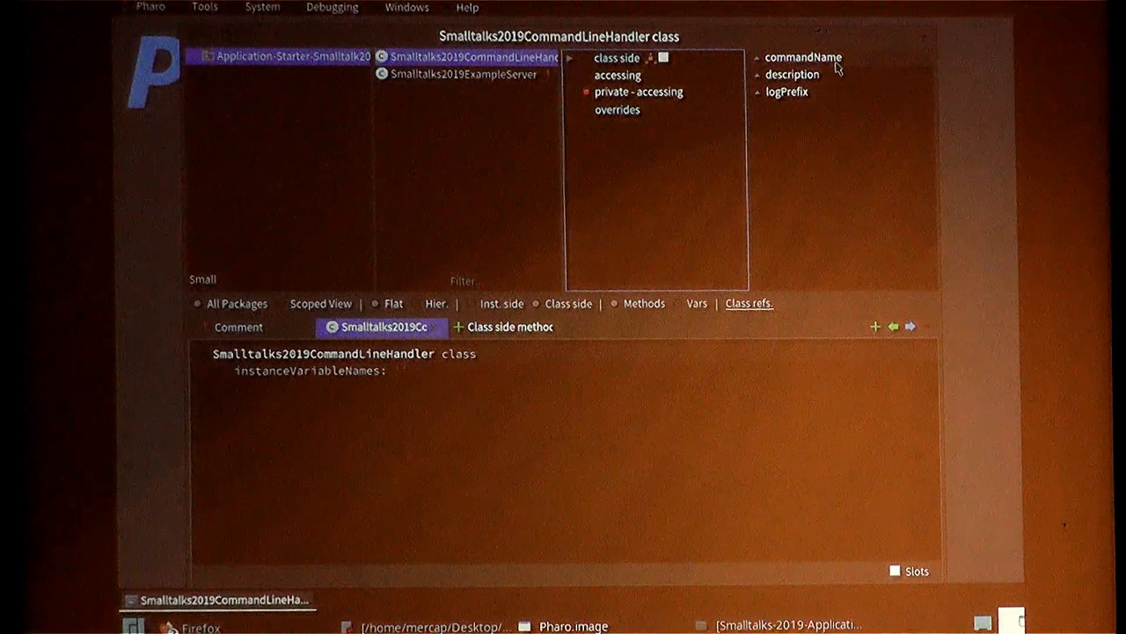
Read the commandName and description methods, then switch to the handler's instance side.
left_click(802, 56)
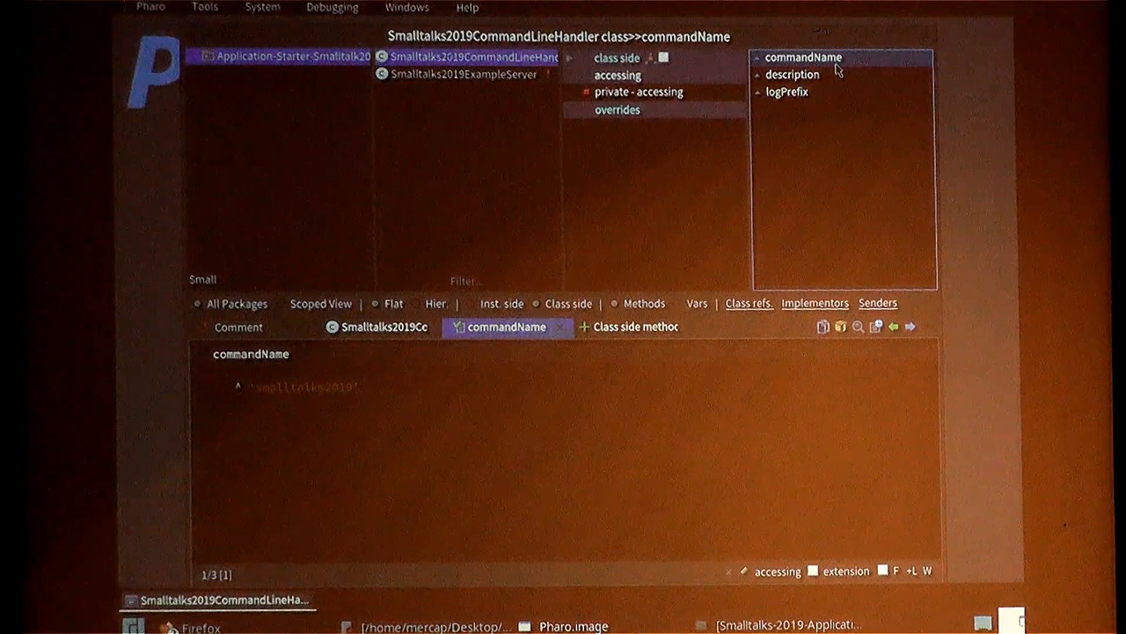
left_click(790, 73)
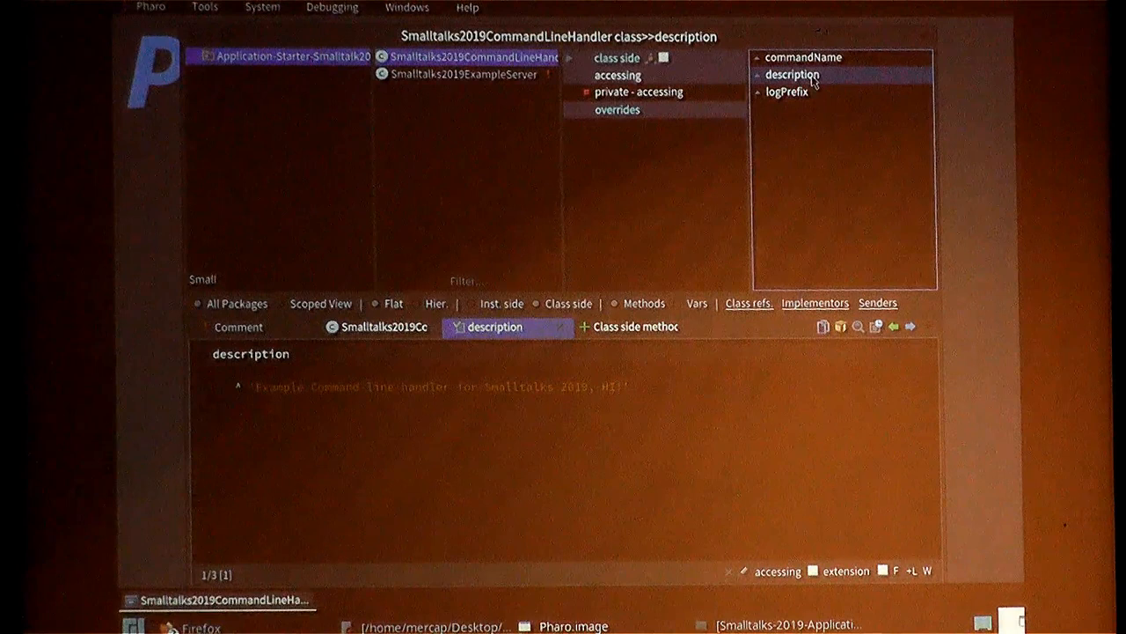
left_click(789, 91)
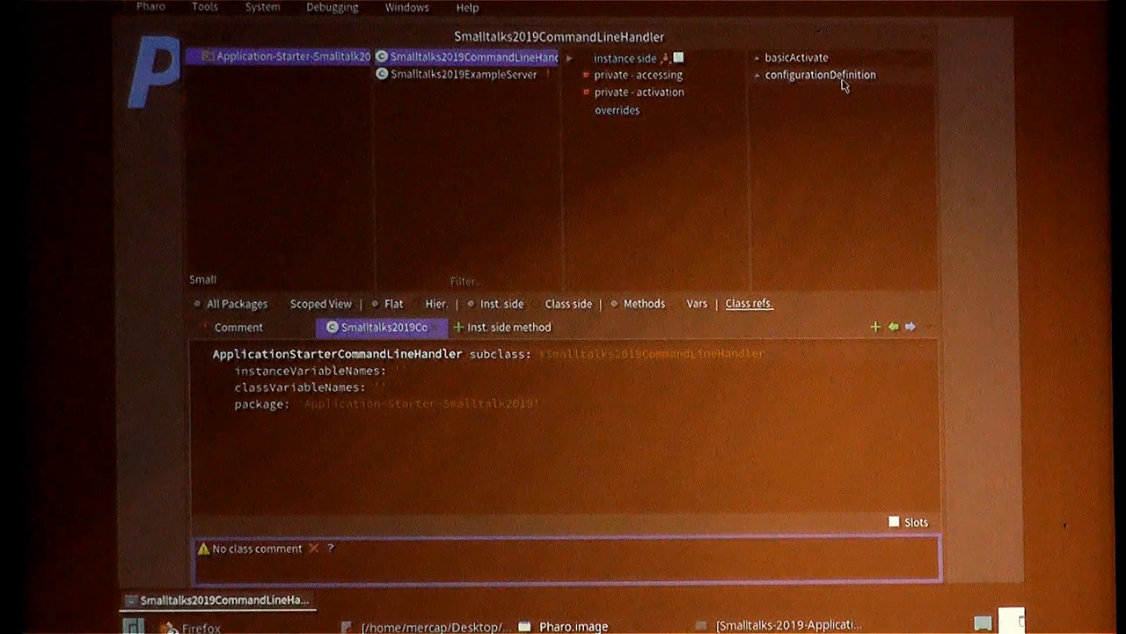
View configurationDefinition and highlight the MandatoryArgument class used for the port argument.
left_click(820, 74)
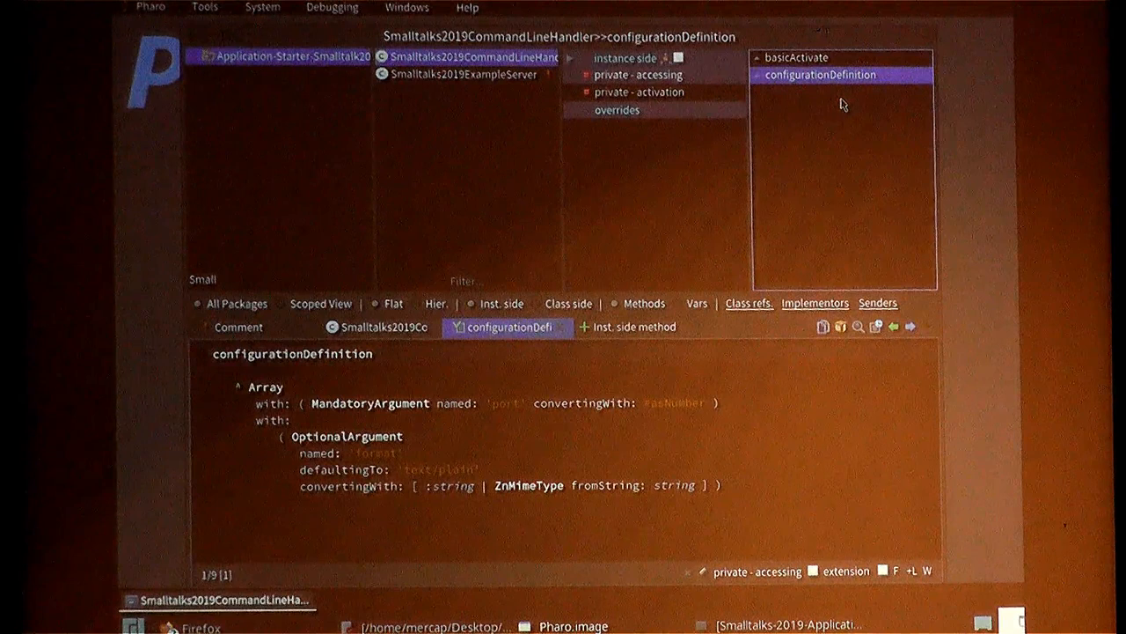
double_click(371, 402)
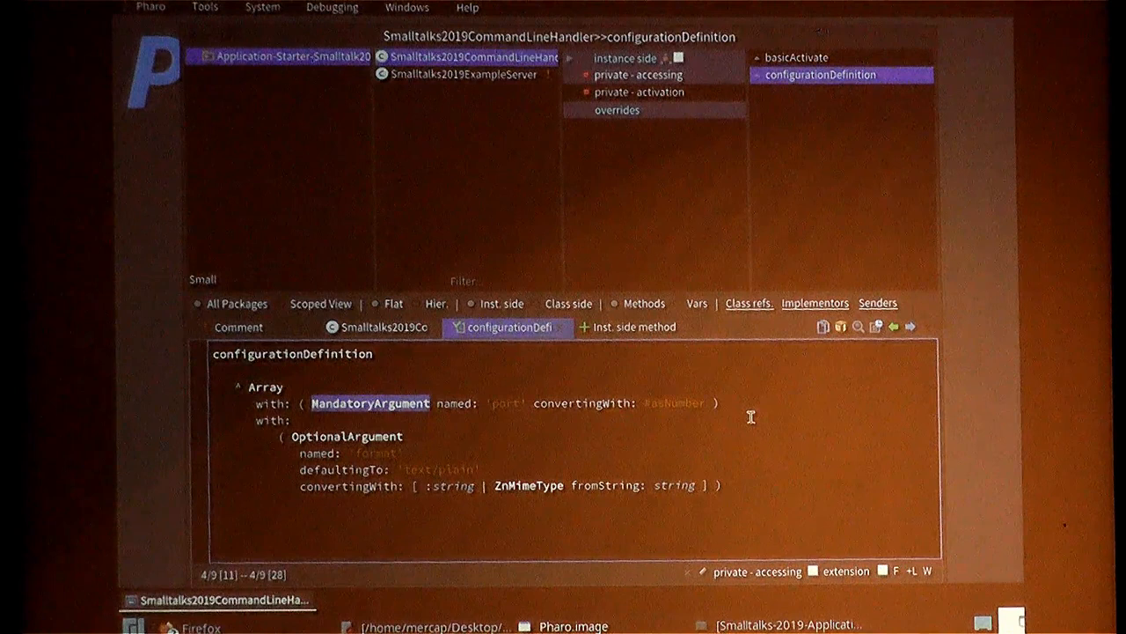
mouse_move(423, 444)
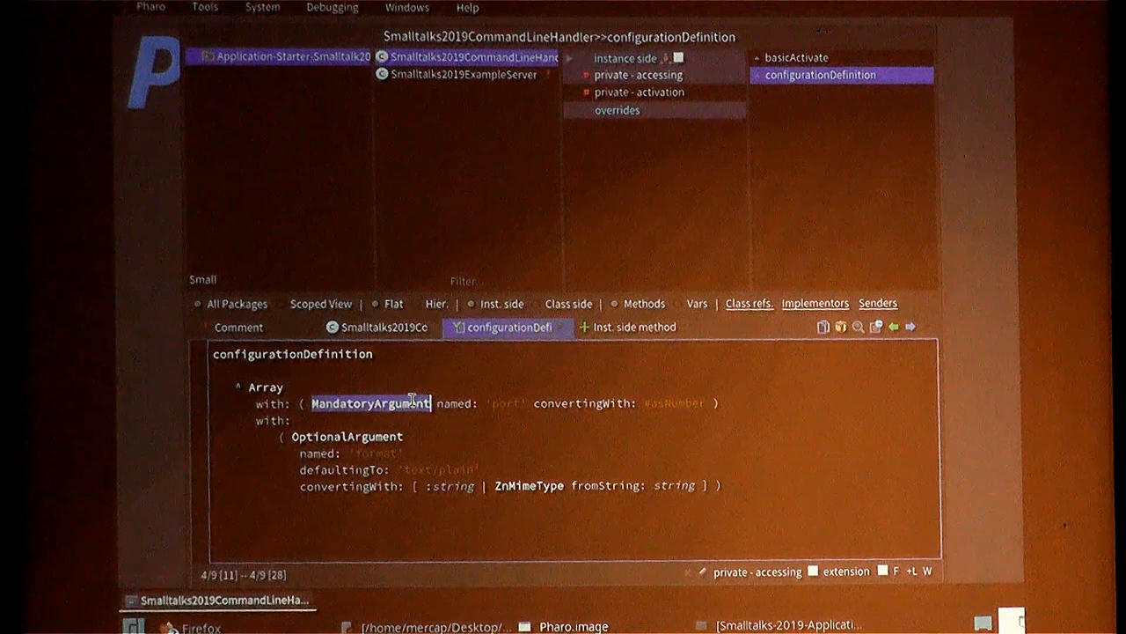
mouse_move(359, 444)
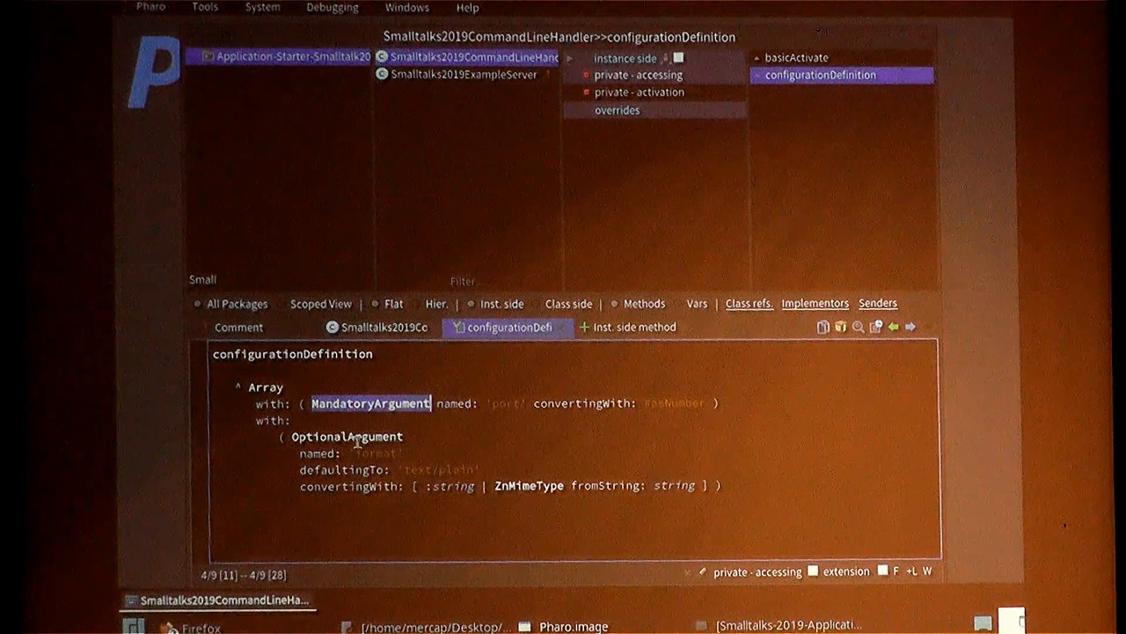
double_click(349, 437)
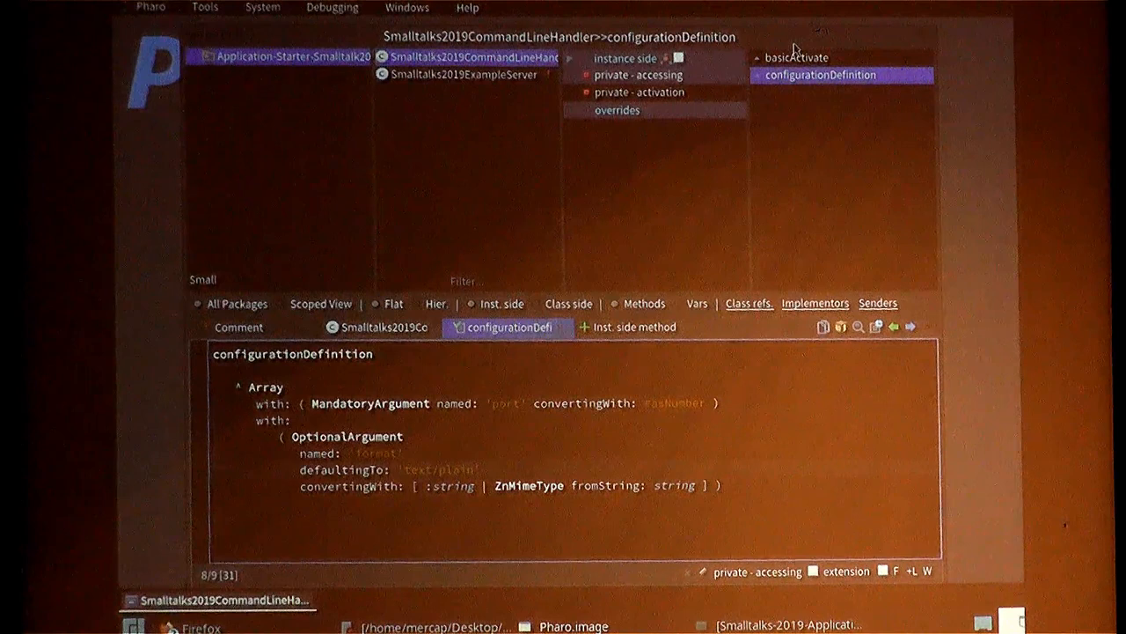
View basicActivate and highlight Smalltalks2019ExampleServer, started with the configured port and format.
left_click(796, 56)
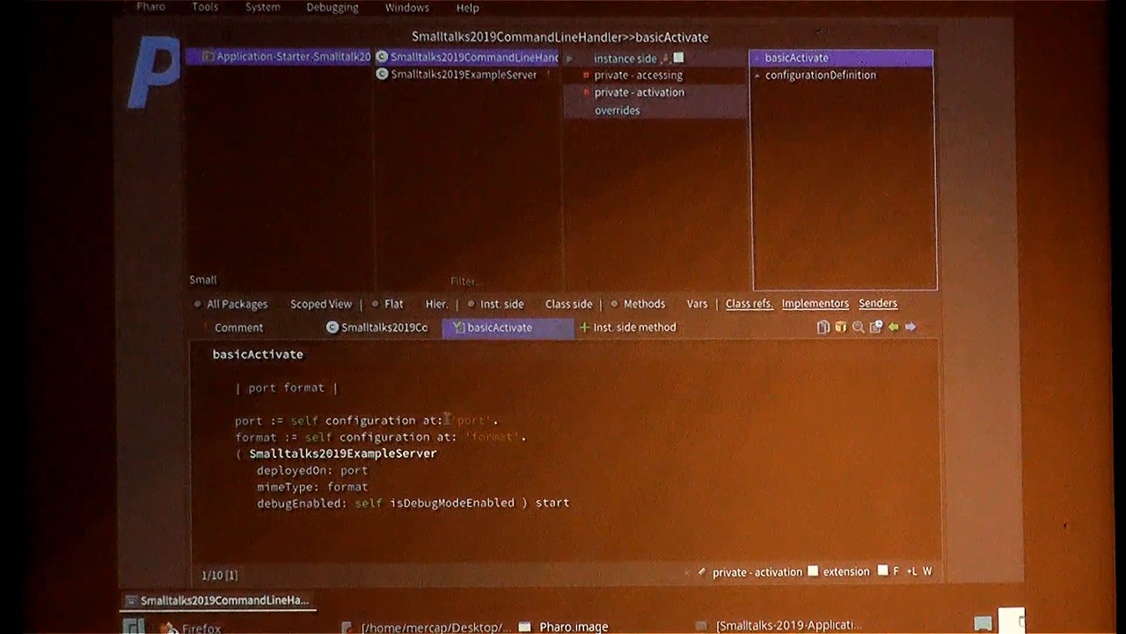
double_click(345, 454)
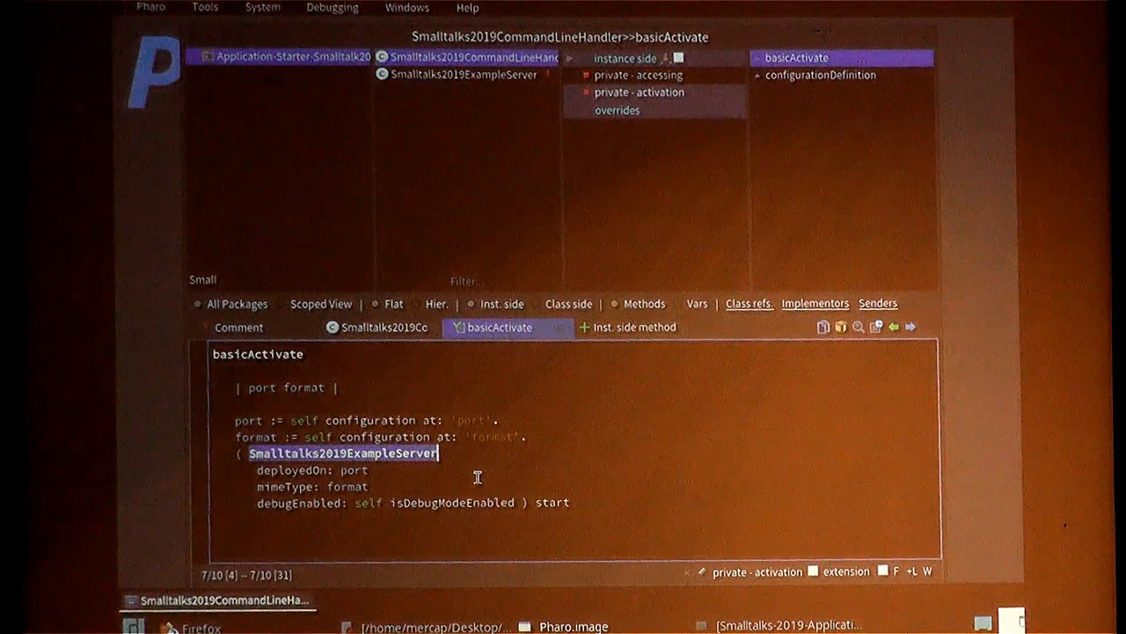
mouse_move(602, 512)
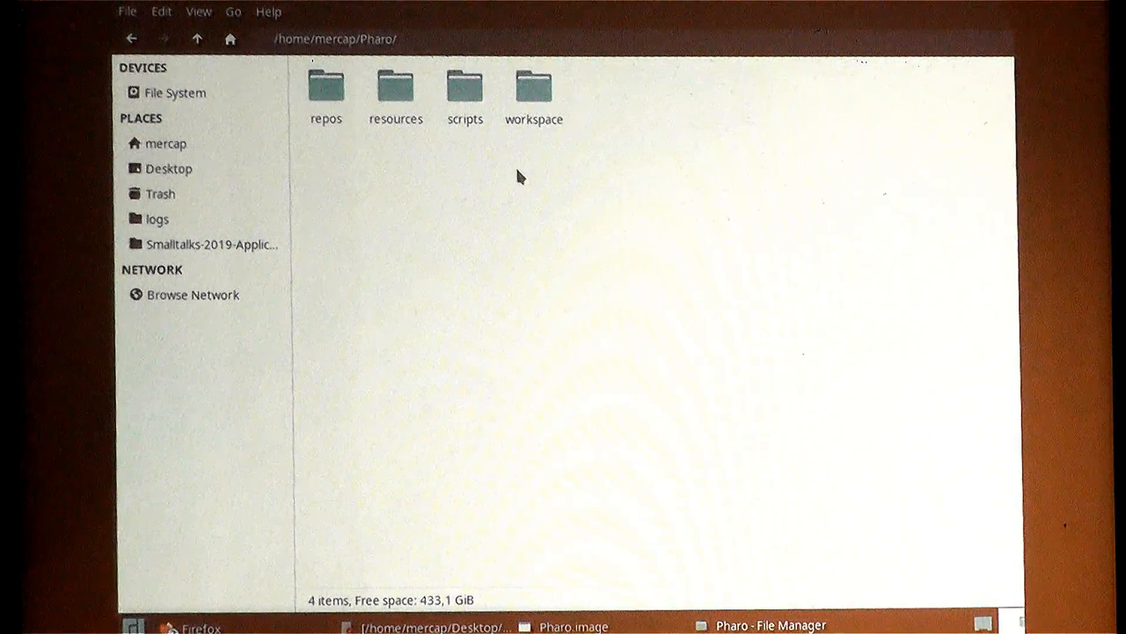
Enter the workspace folder under /home/mercap/Pharo.
double_click(536, 88)
type("./pharo-ui &")
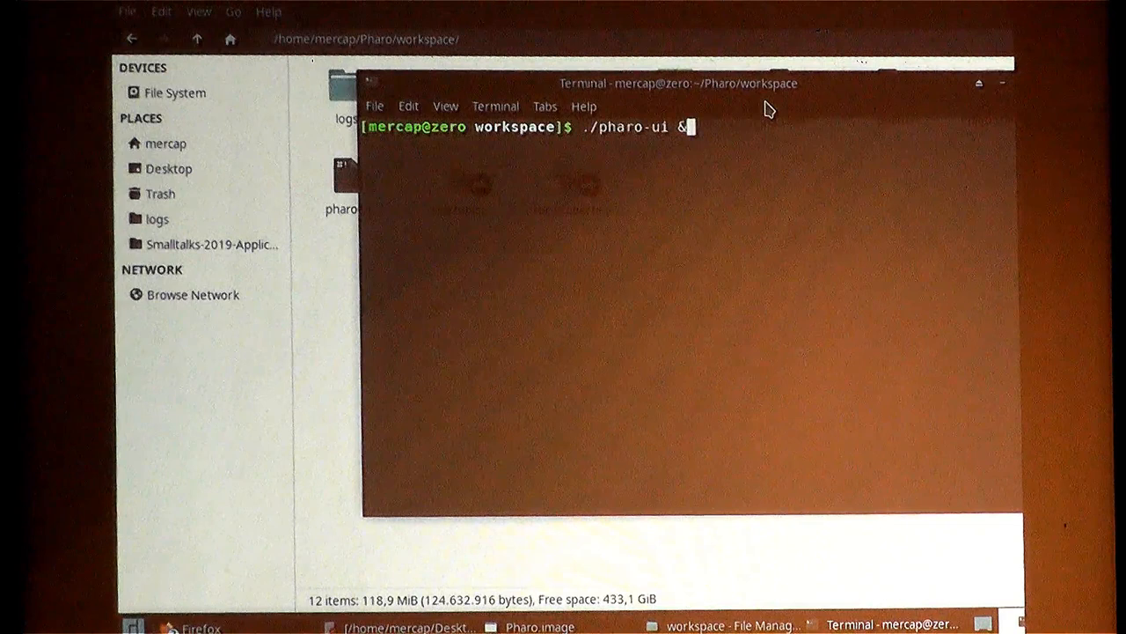
Run ./pharo Pharo.image smalltalks2019 --port=8080, logging text/plain format and port 8080.
type("./pharo Pharo.image smalltalks2019 --port=8080")
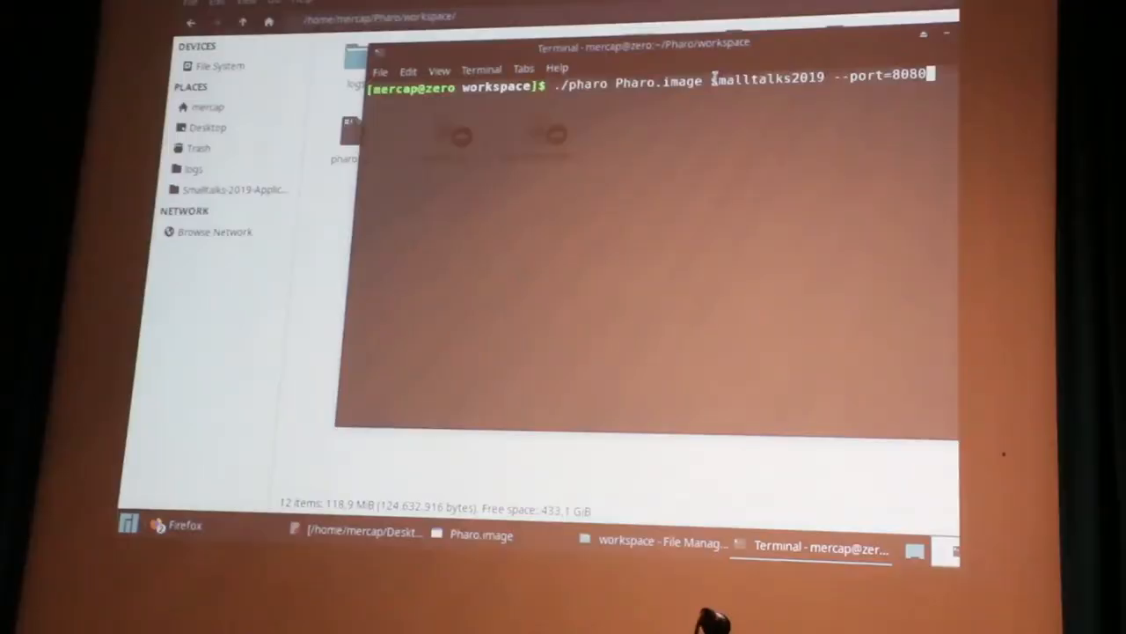
key("Return")
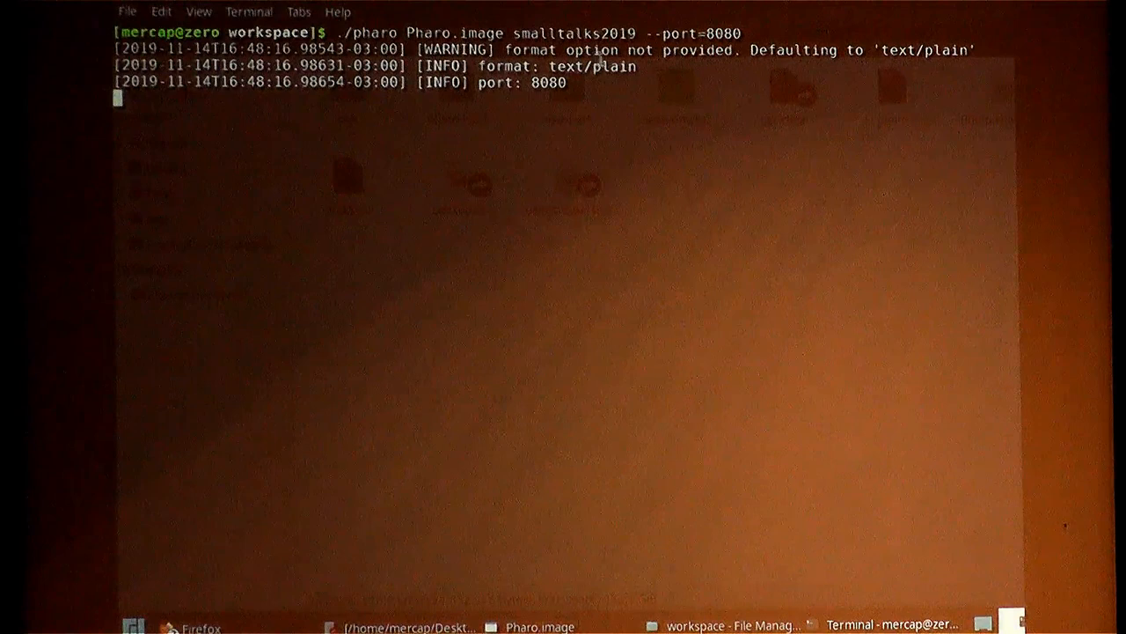
double_click(859, 49)
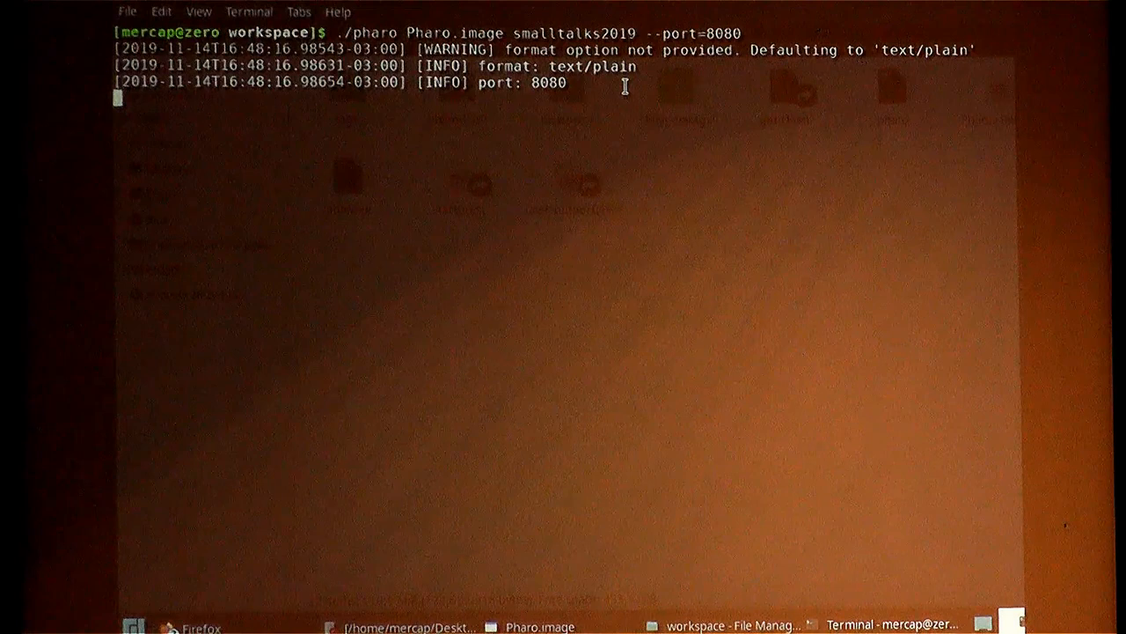
Return to the file manager and navigate back out of the workspace folder.
left_click(726, 625)
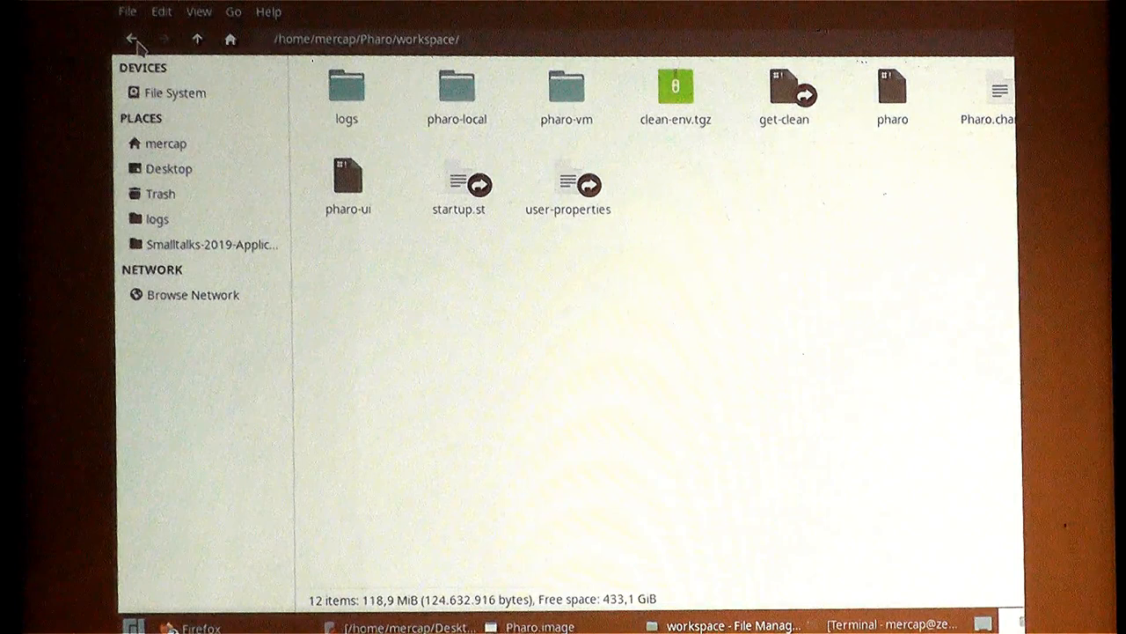
left_click(211, 243)
type("docker-compose up --scale app=5")
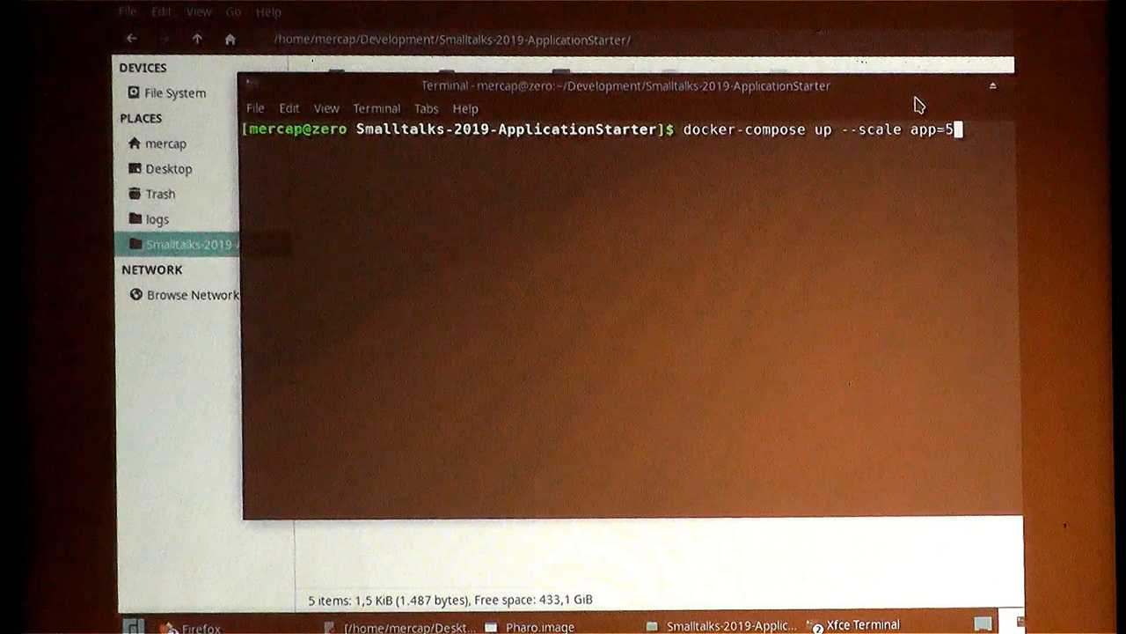
Run docker-compose up --scale app=5 to start the services with five app instances.
key("Return")
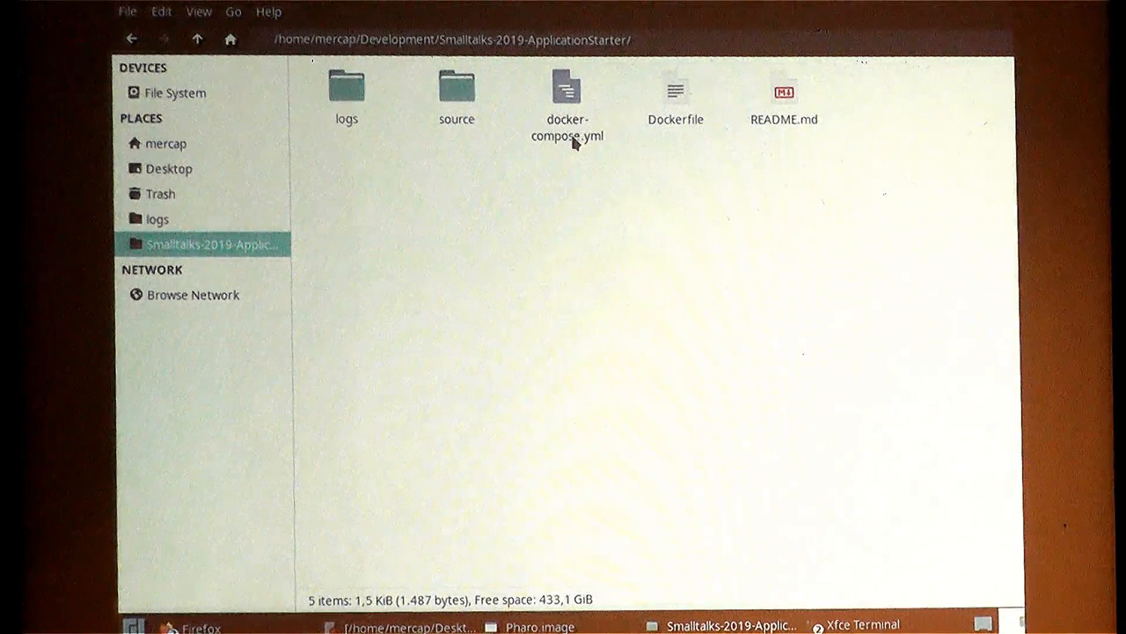
View docker-compose.yml with its app service and traefik balancer in Mousepad.
double_click(567, 88)
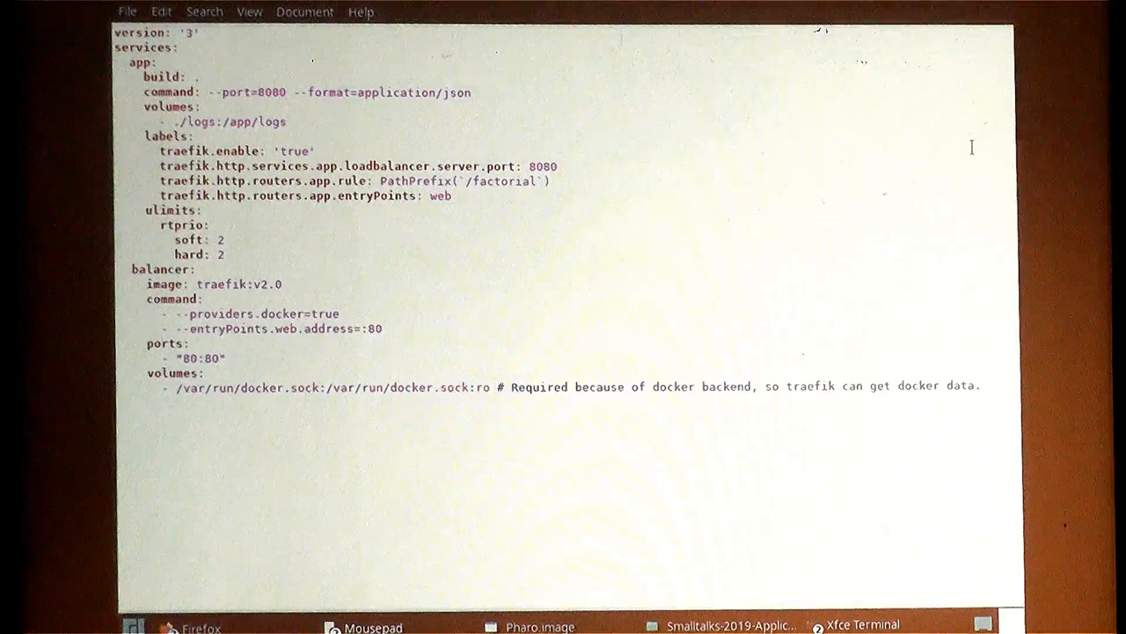
double_click(172, 92)
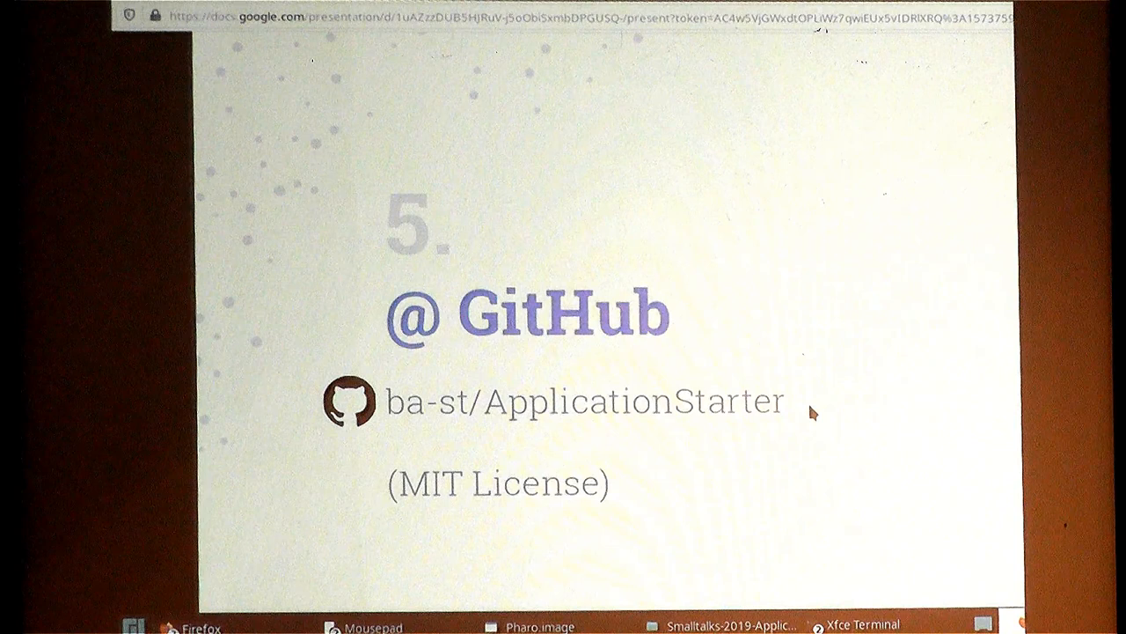
mouse_move(476, 433)
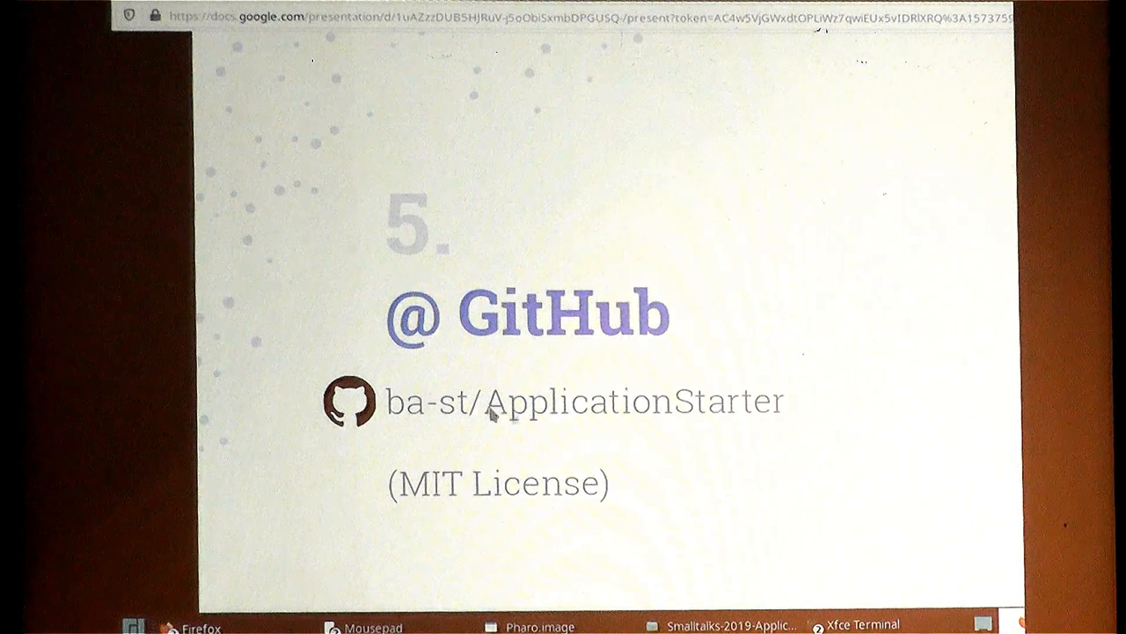
mouse_move(700, 420)
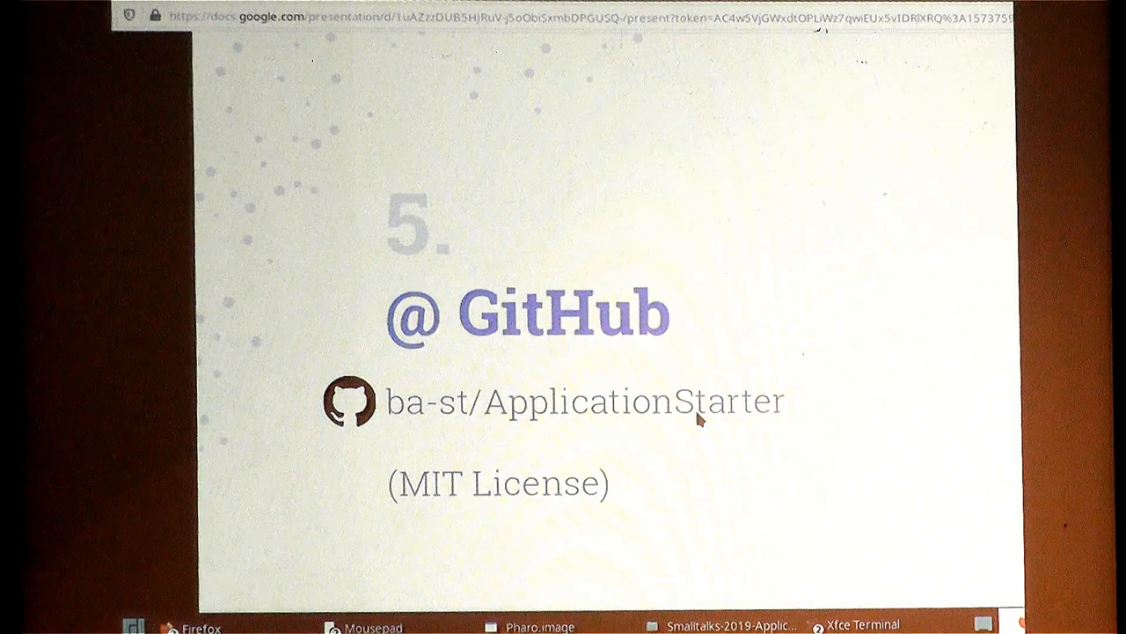